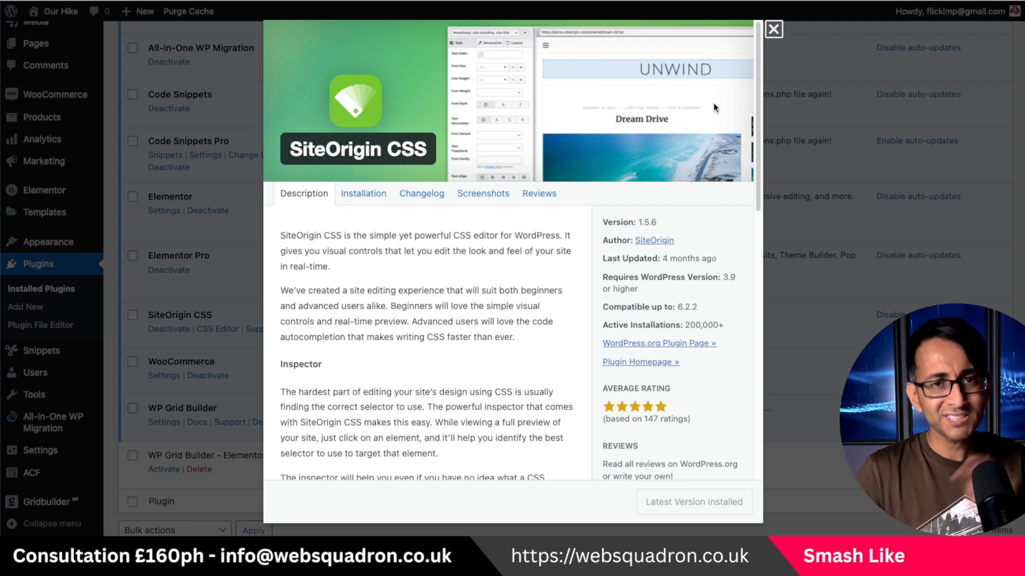
Step: Dismiss the SiteOrigin CSS plugin details modal to return to the Plugins list
left_click(774, 30)
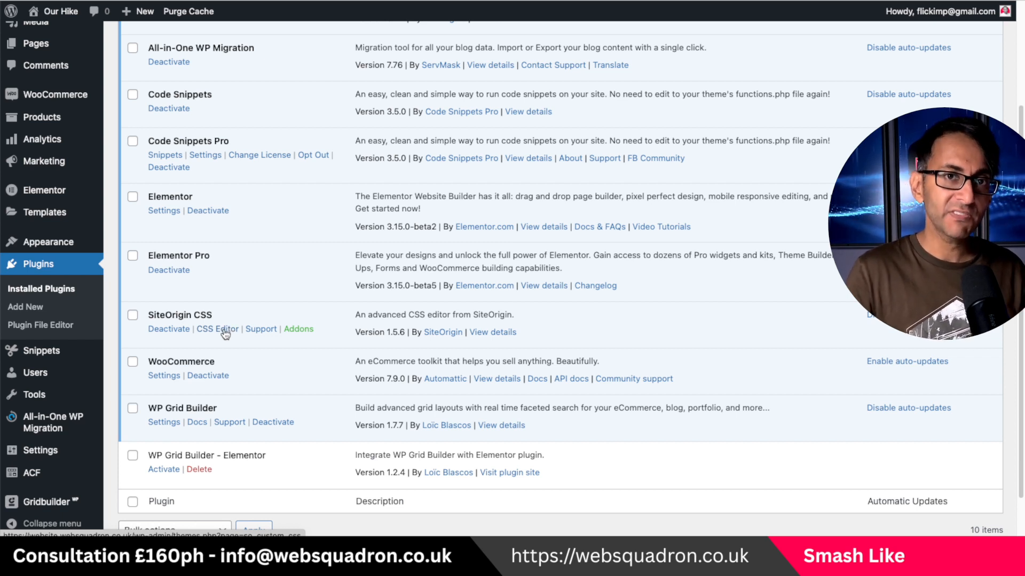
mouse_move(47, 241)
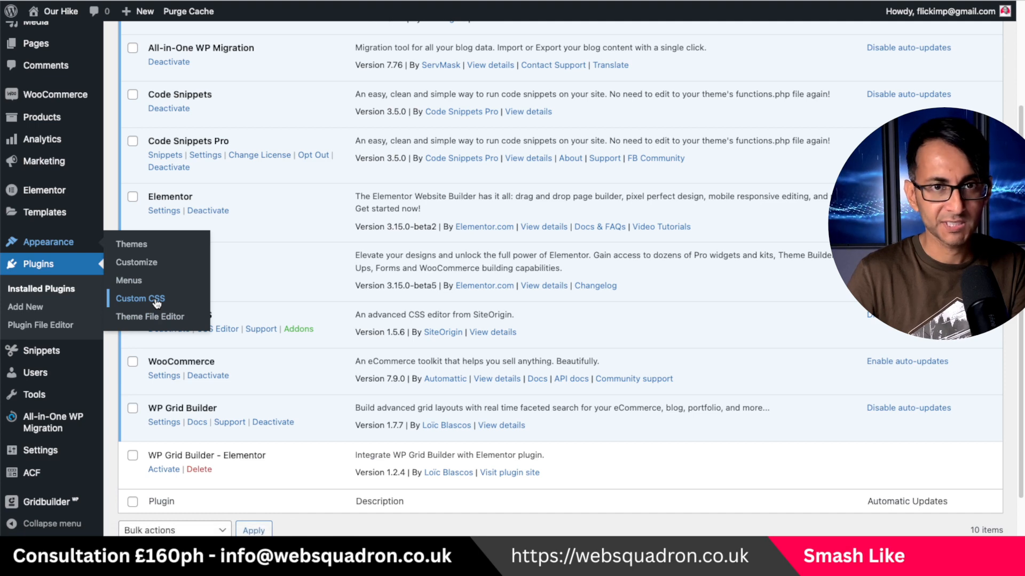
Step: Go to Appearance > Custom CSS and bring up the visual editor with the live site preview
left_click(139, 299)
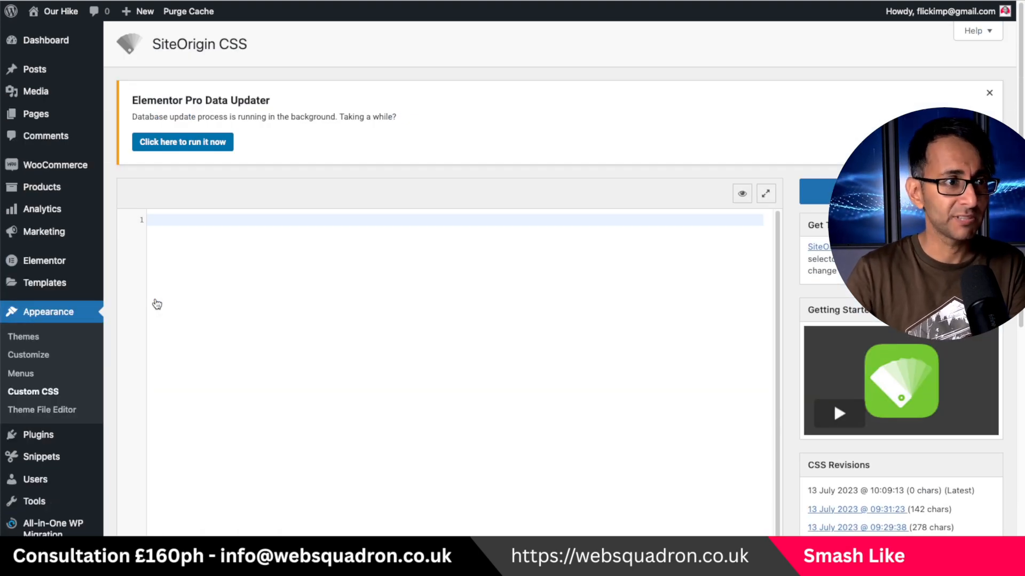
scroll("down", 3)
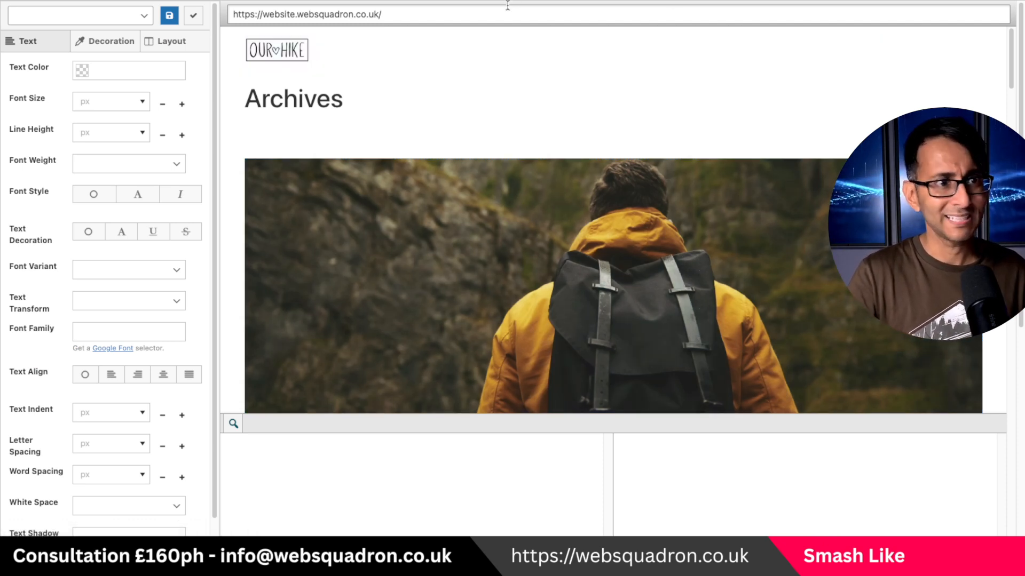
Step: Load the test2 page in the preview and inspect the first Elementor tab title
type("test2/")
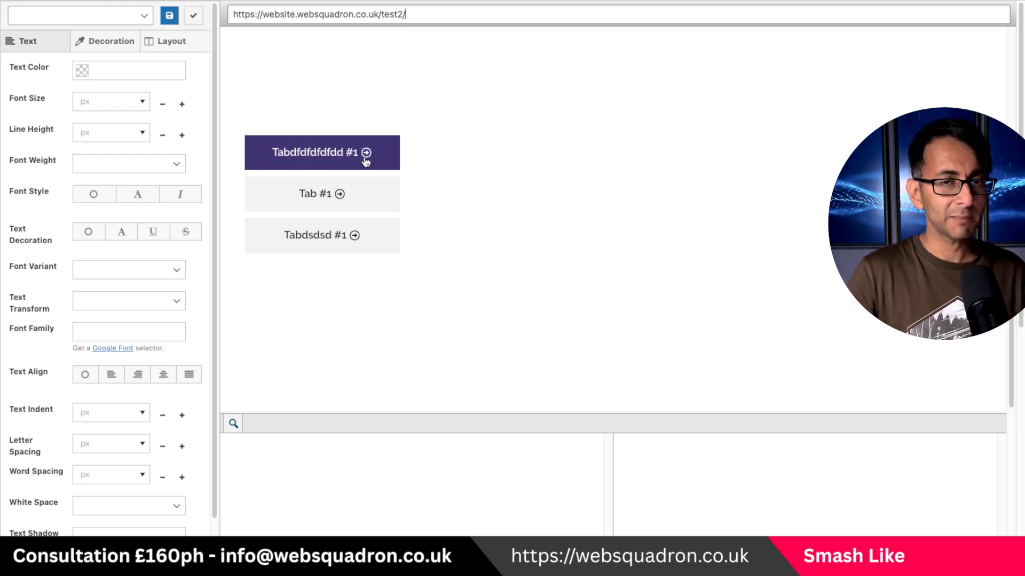
double_click(316, 153)
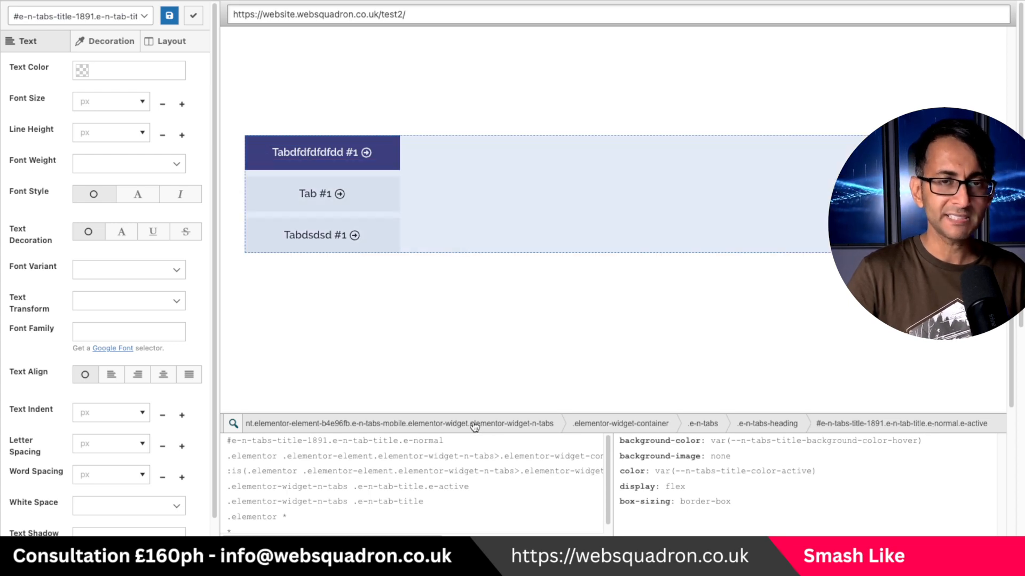
mouse_move(712, 431)
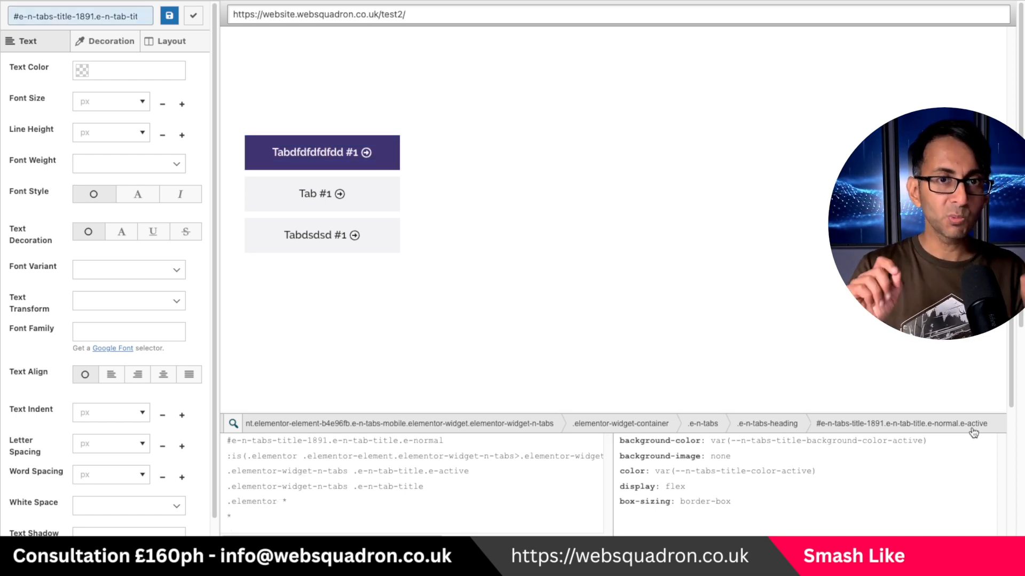
Step: Load the #e-n-tabs-title…e-active element as the selector to style
double_click(314, 153)
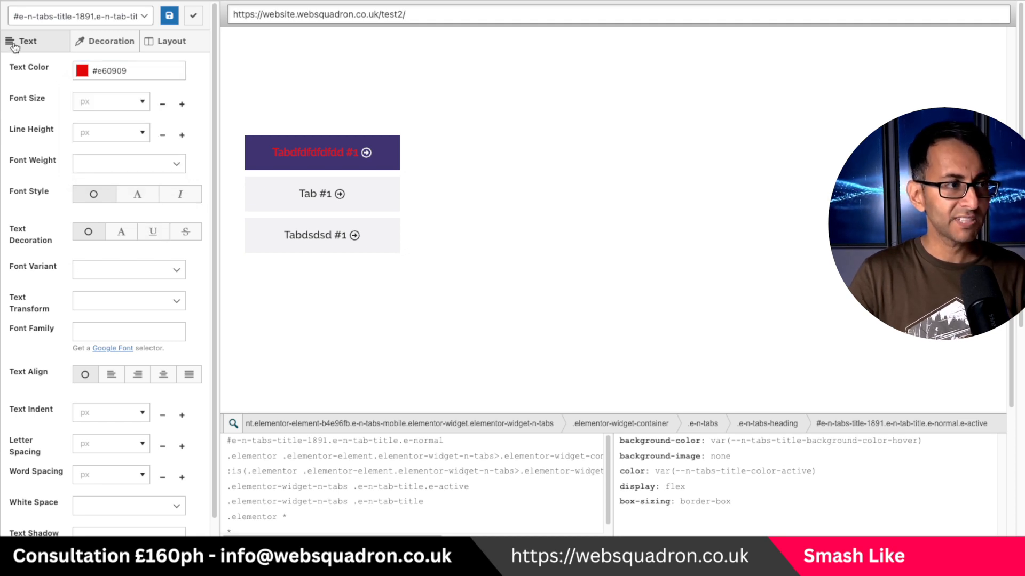
mouse_move(124, 413)
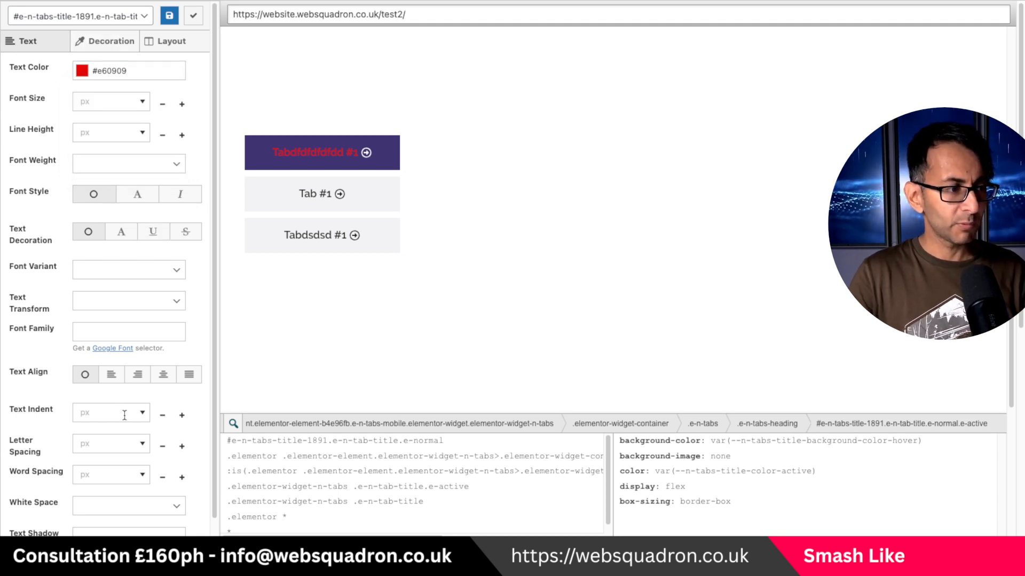
Step: Review the Decoration and Layout properties for the red tab title, then apply the styling back to code
left_click(110, 40)
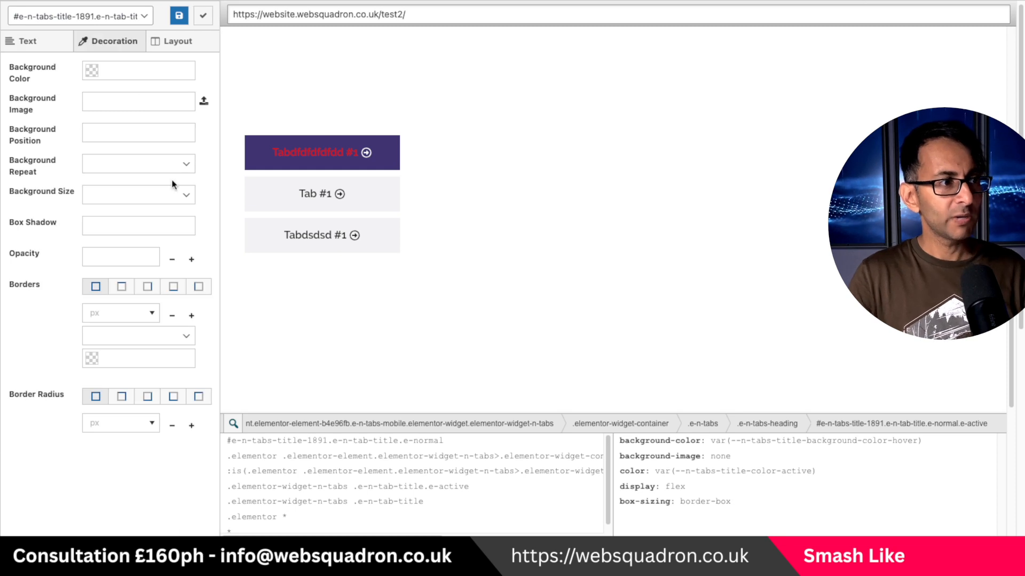
mouse_move(206, 134)
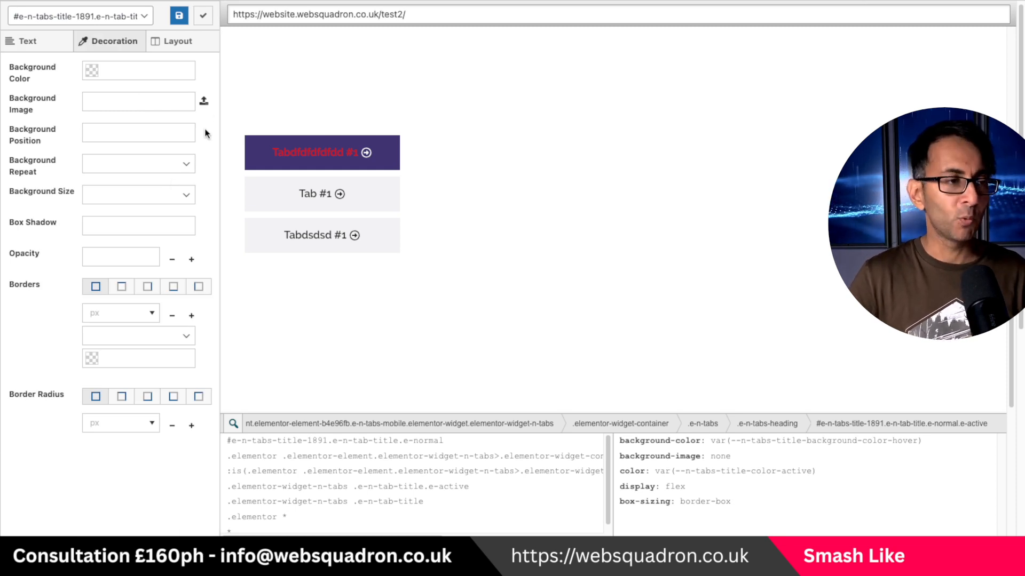
left_click(172, 42)
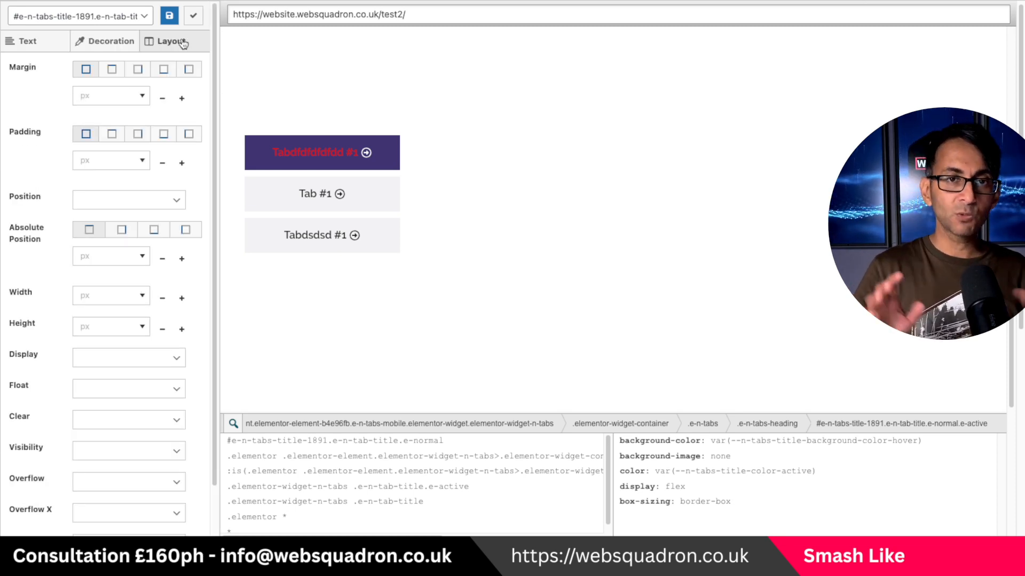
left_click(109, 41)
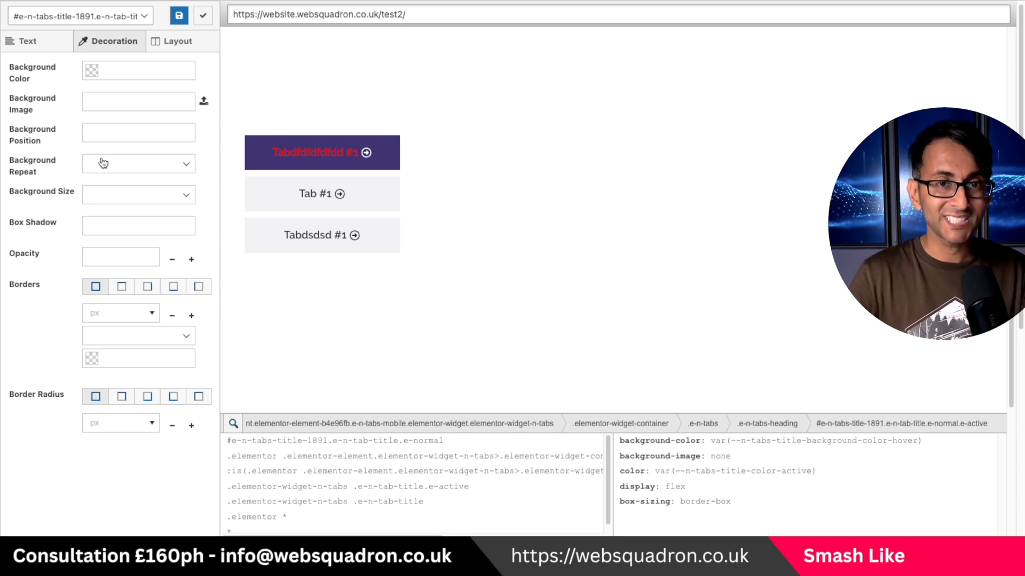
left_click(171, 40)
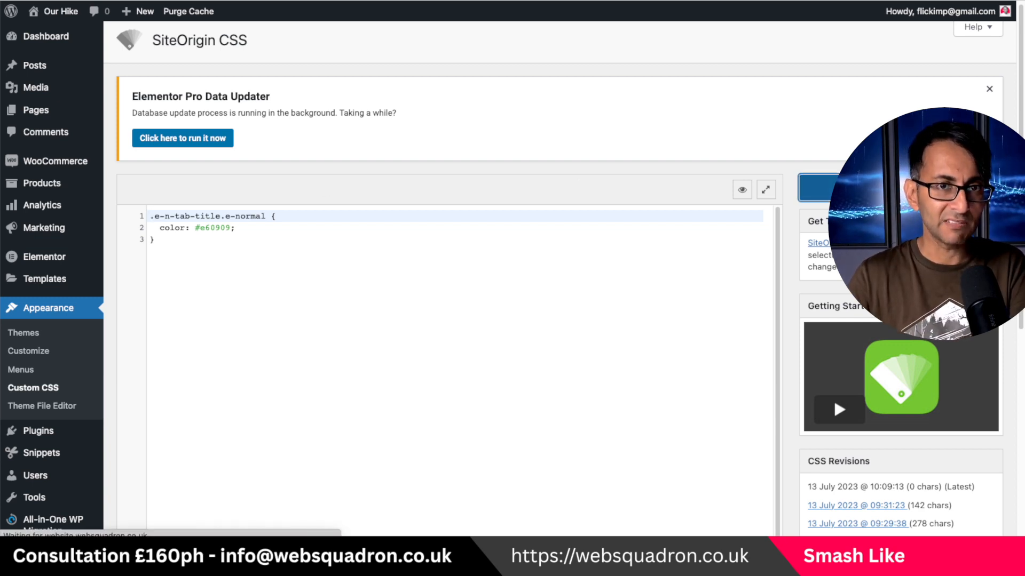
Step: Save the .e-n-tab-title.e-normal { color: #e60909; } rule and begin a 'supertab' selector
left_click(820, 188)
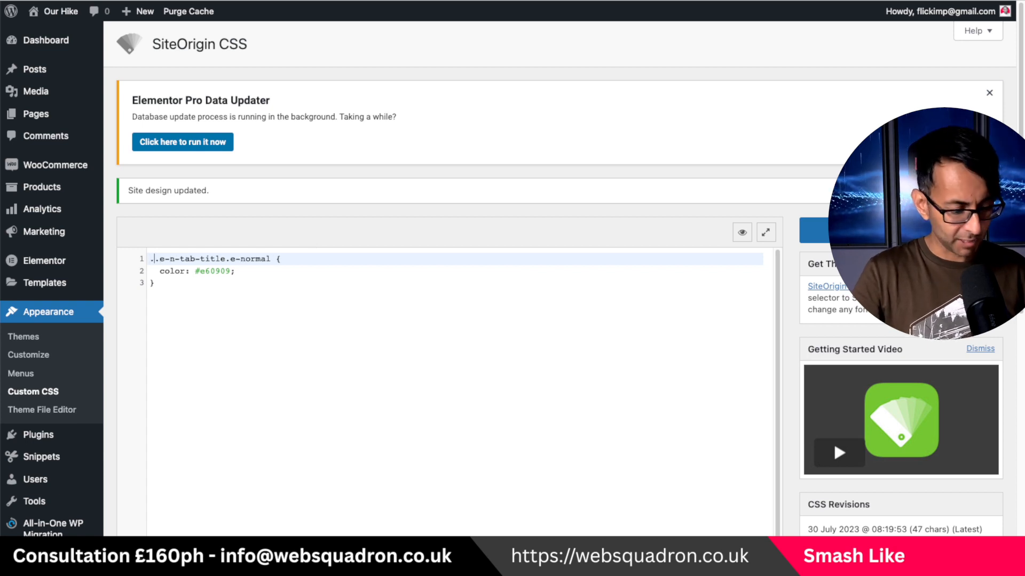
type("supertab")
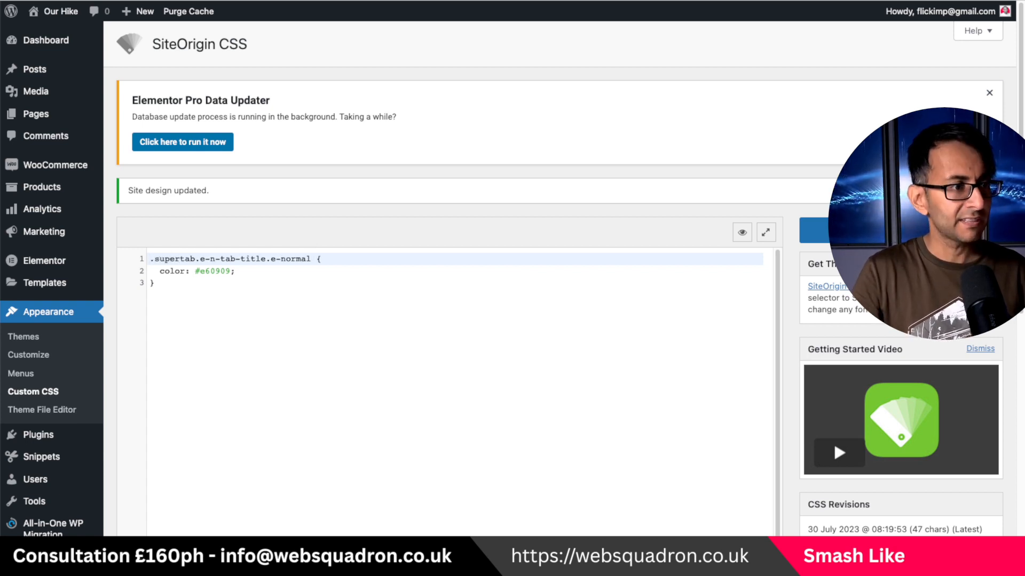
type("\" \"")
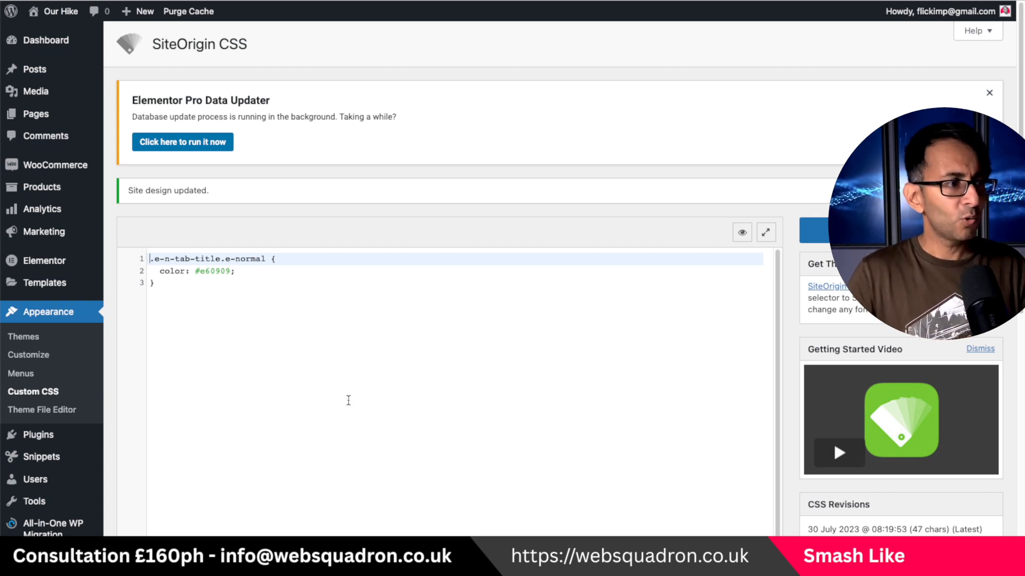
mouse_move(28, 354)
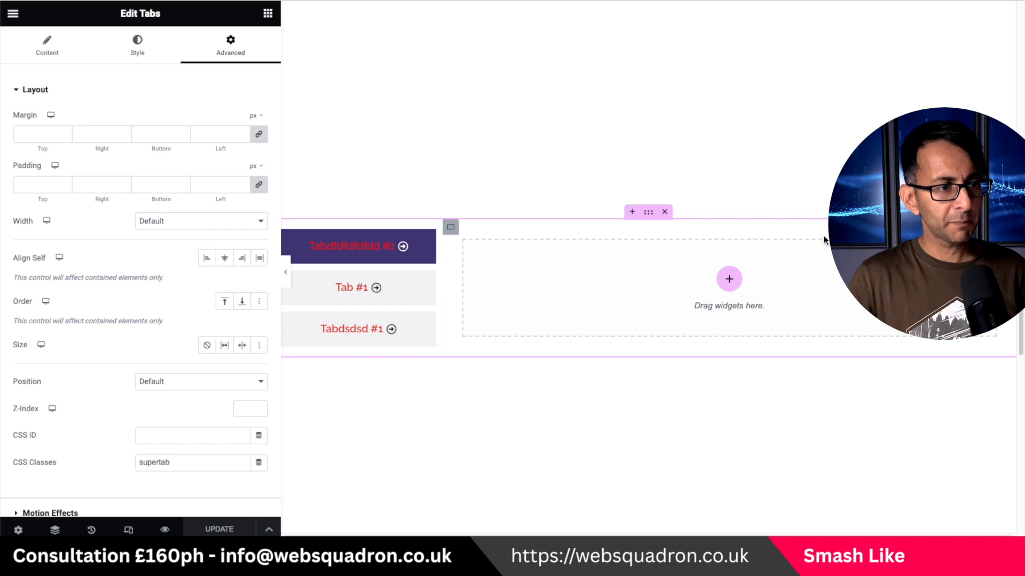
mouse_move(194, 454)
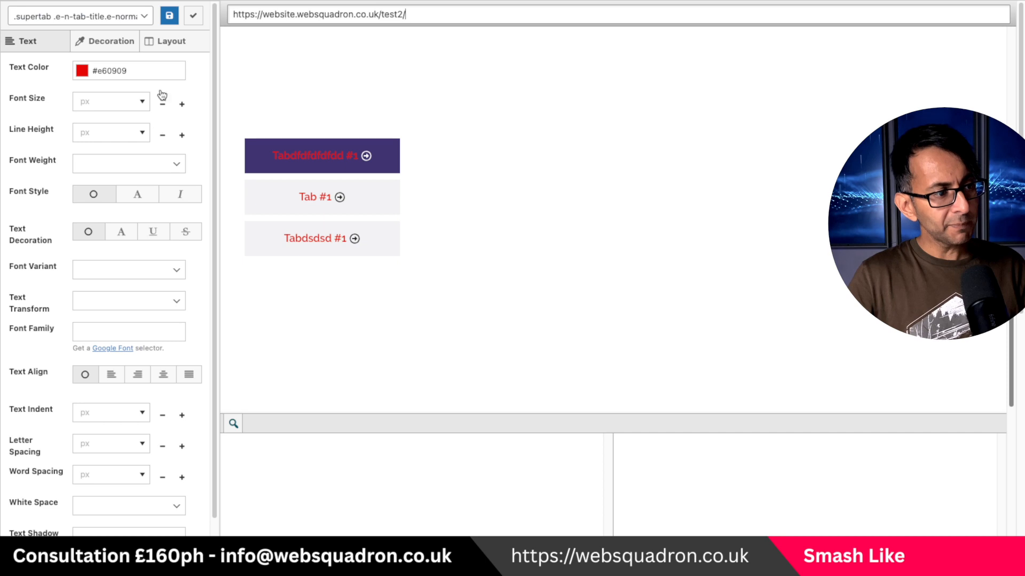
Step: Set the supertab tab titles' Display to Flex in Layout and save the rule
left_click(170, 41)
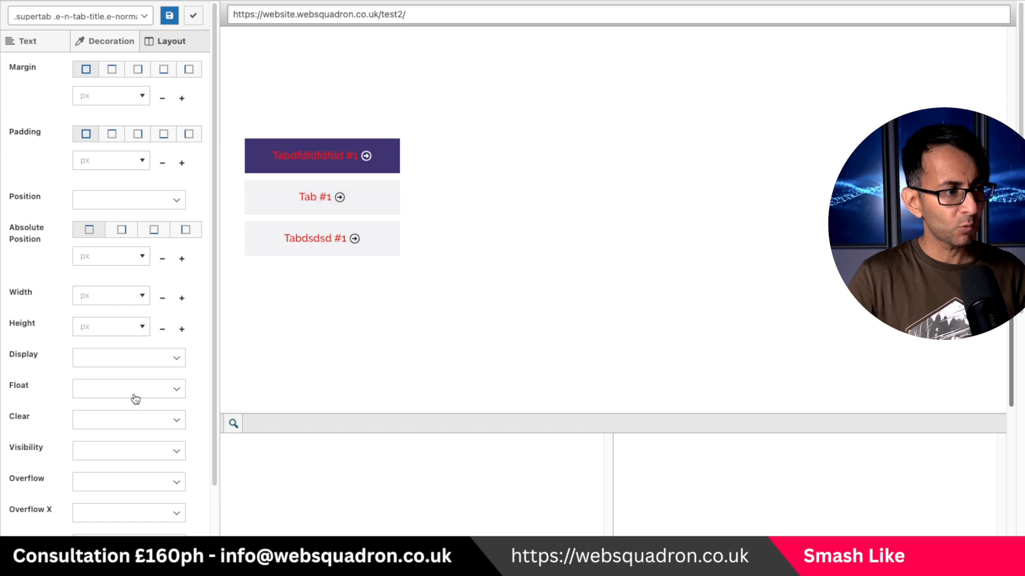
left_click(128, 357)
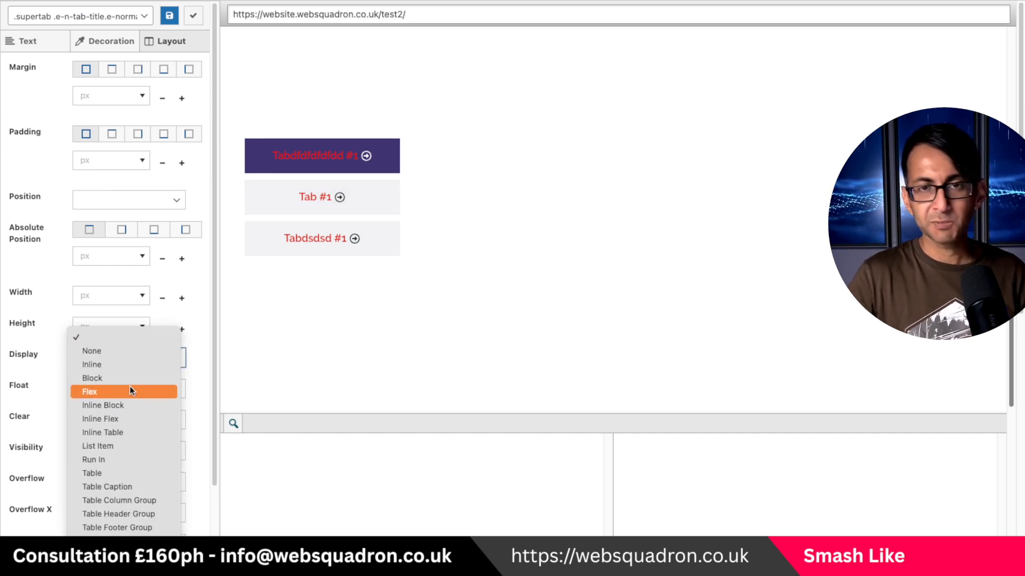
left_click(128, 388)
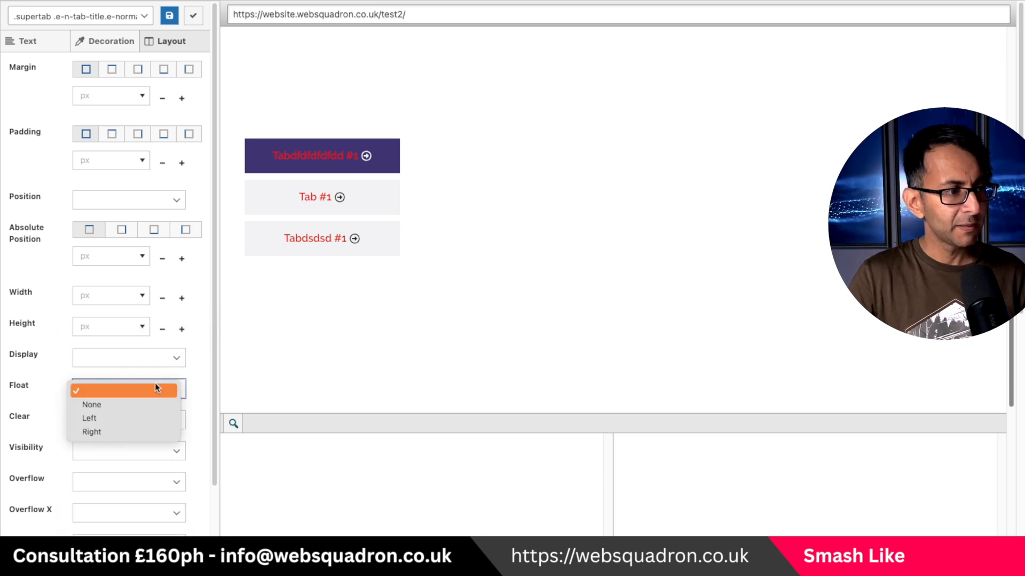
left_click(129, 358)
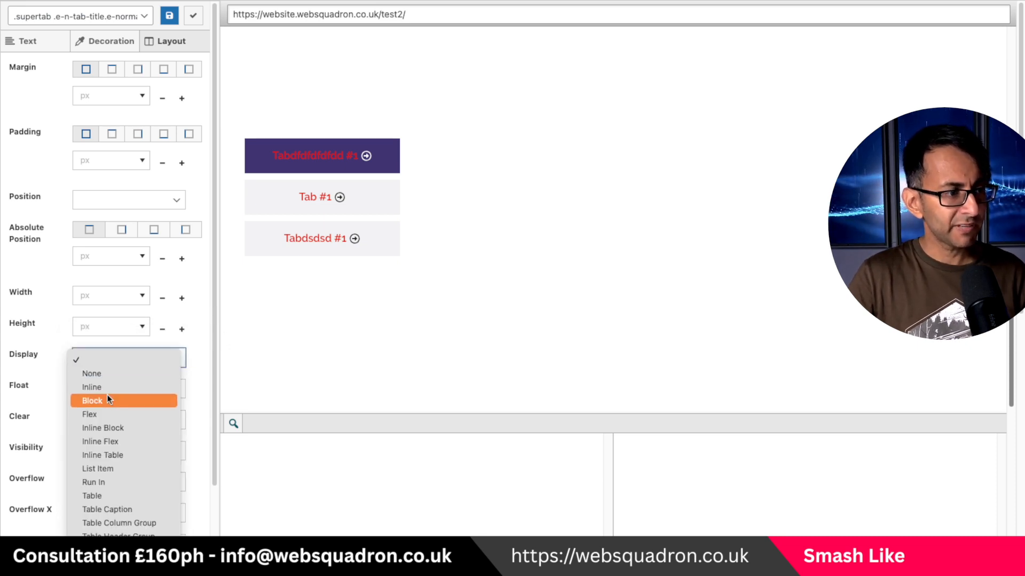
left_click(90, 415)
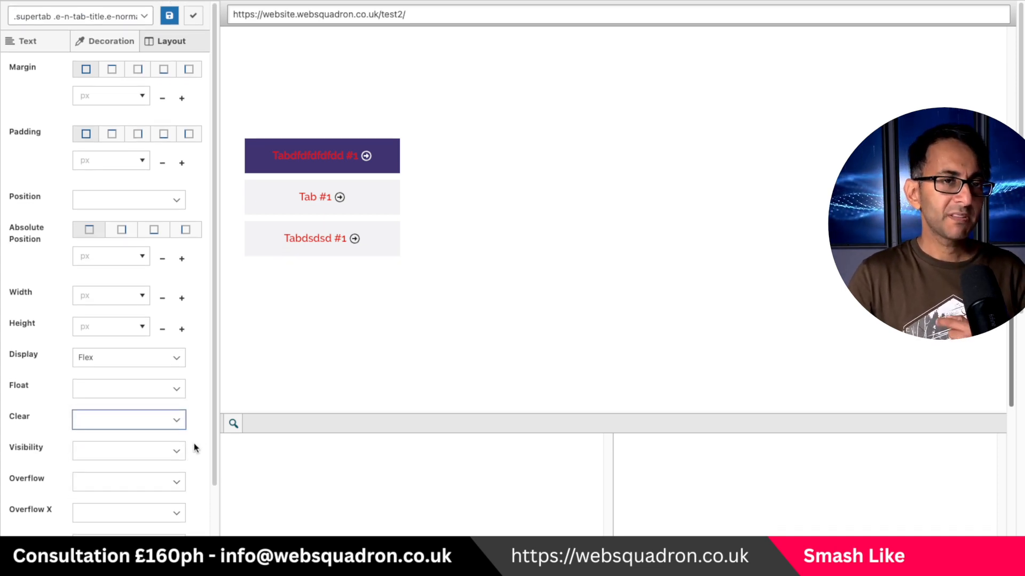
left_click(112, 42)
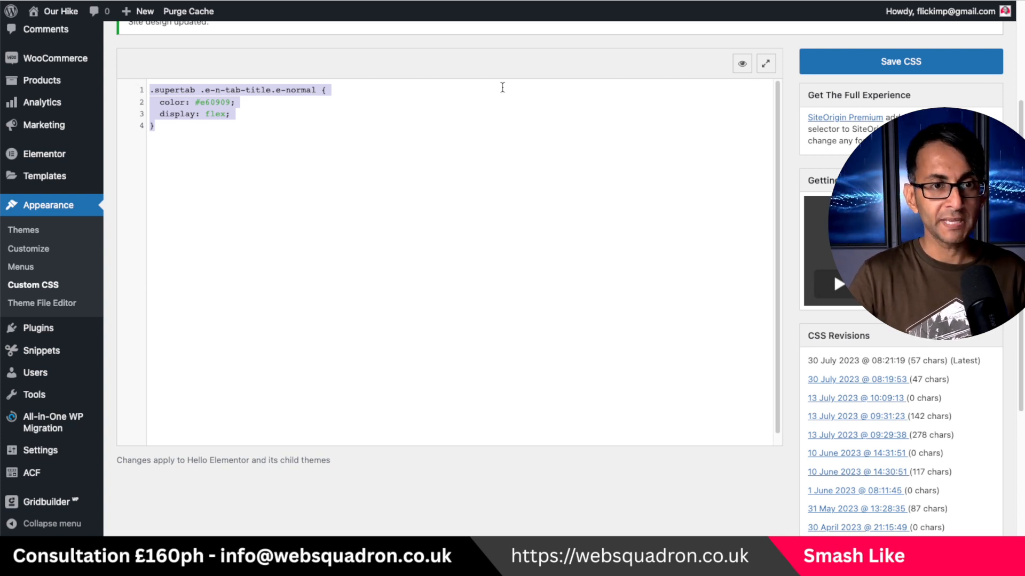
Step: Save the site-wide Custom CSS after emptying it
left_click(900, 62)
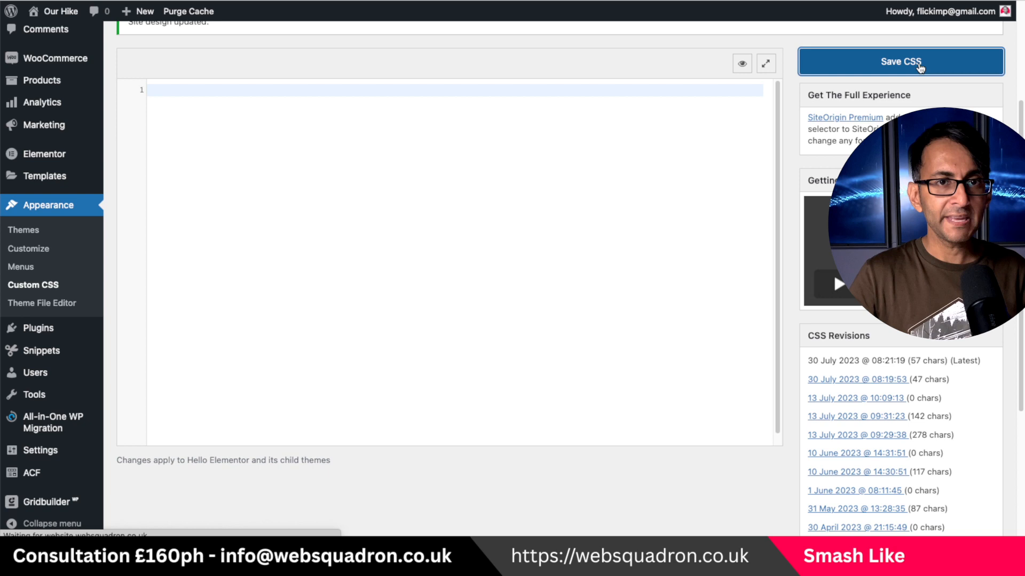
left_click(900, 62)
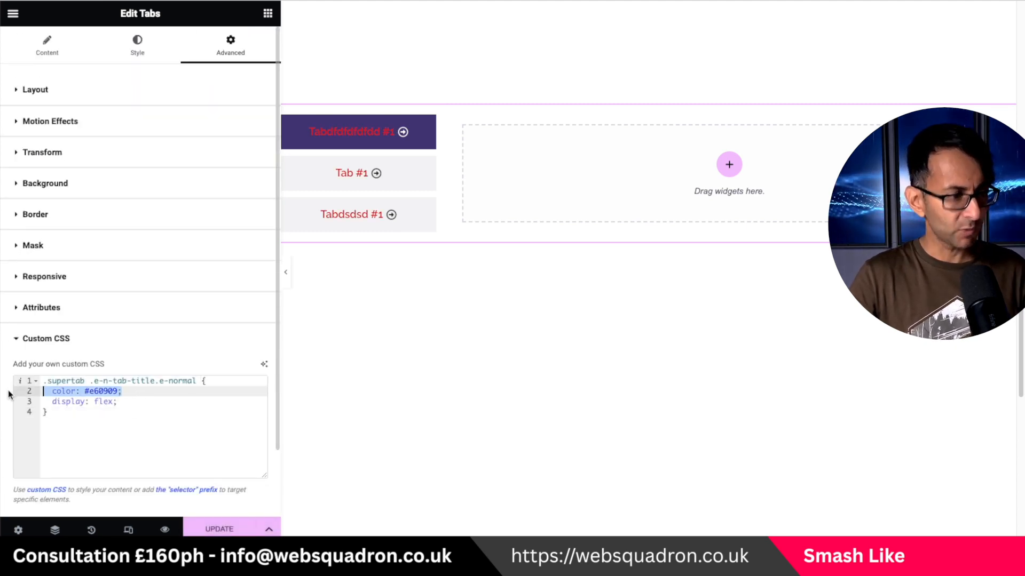
Step: Drop the color line, add justify-content: space-between; and strip .supertab from the selector
key("Delete")
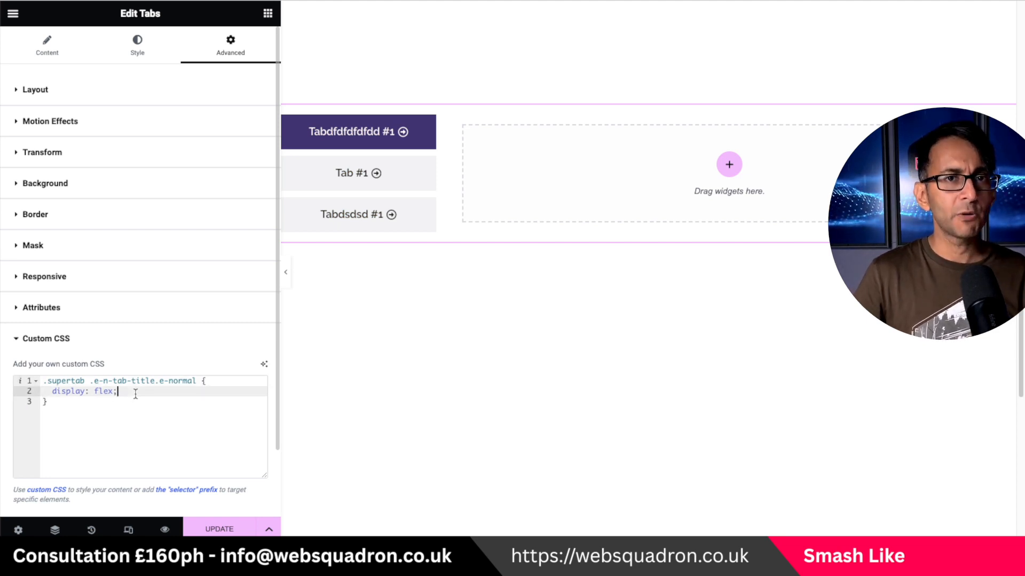
key("Enter")
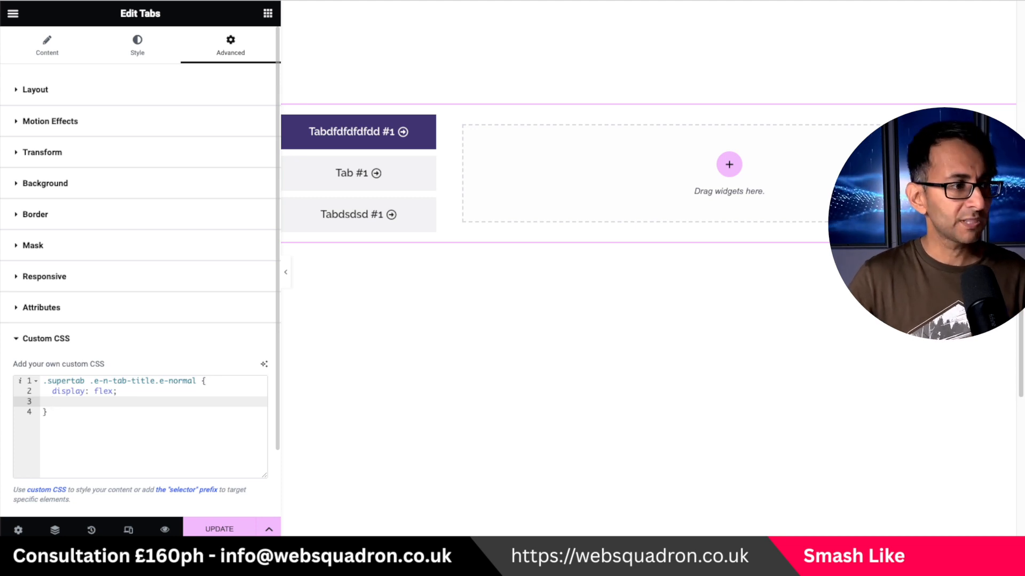
type("justify-content: space-between;")
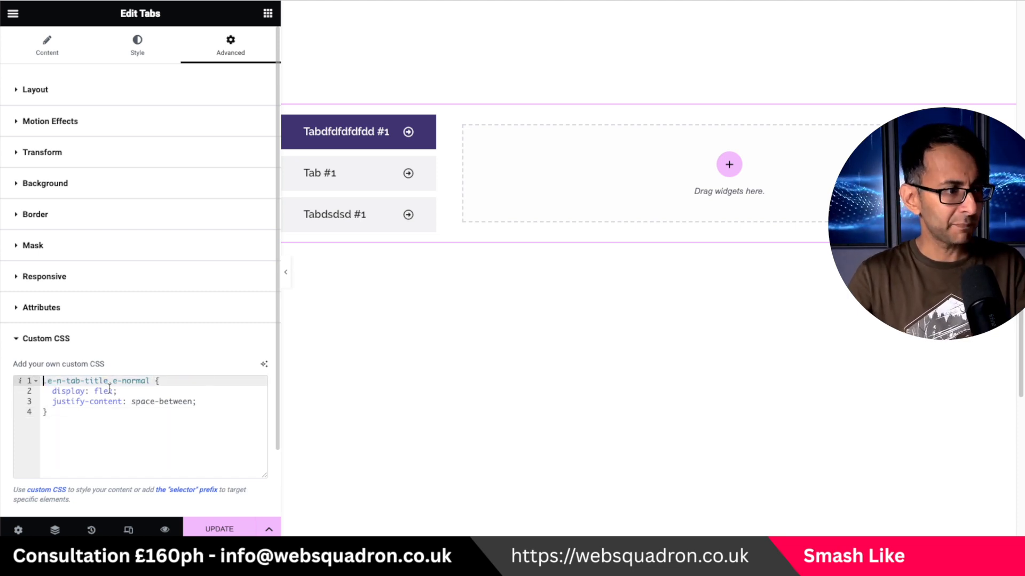
double_click(98, 381)
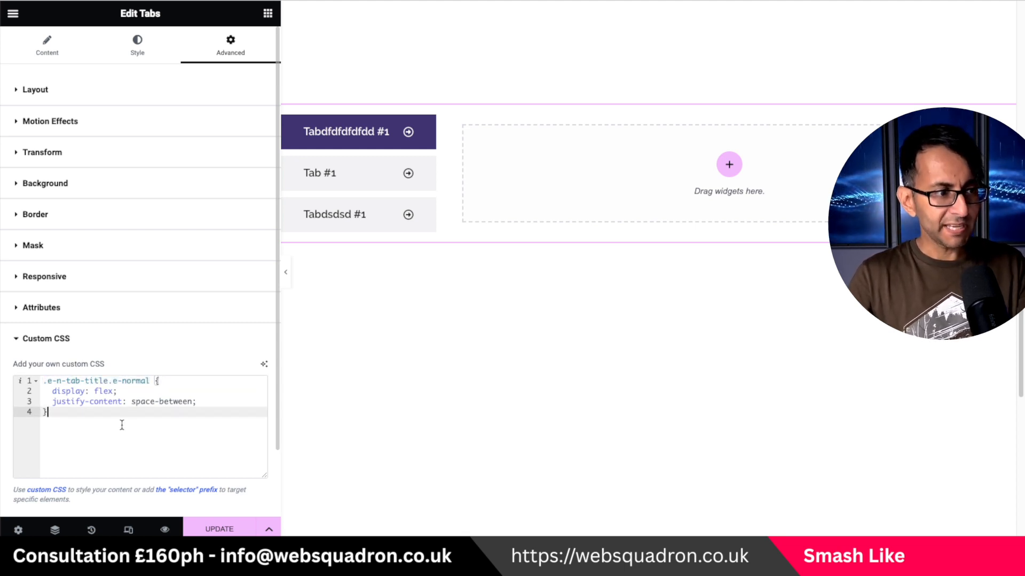
left_click_drag(149, 381, 48, 381)
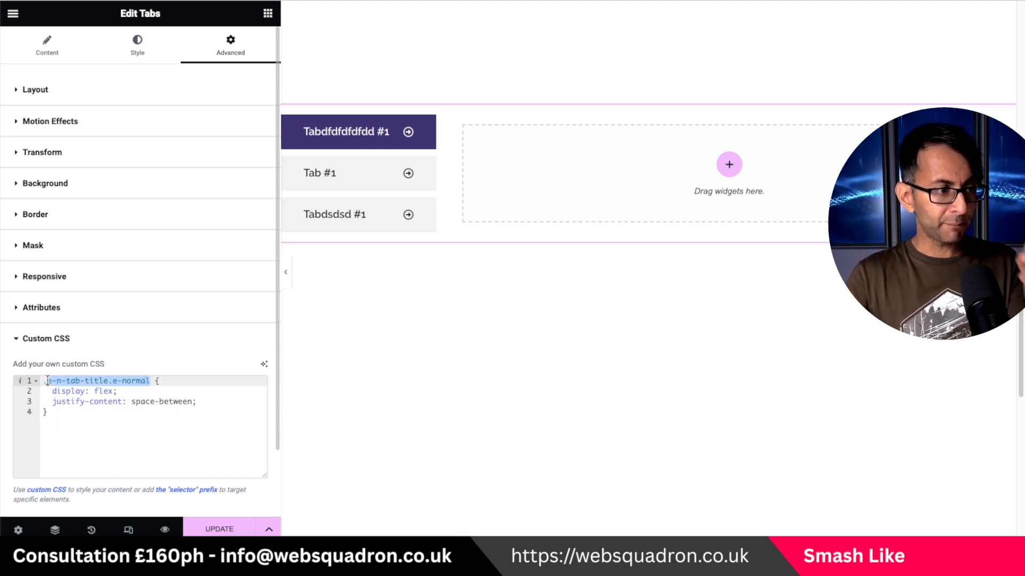